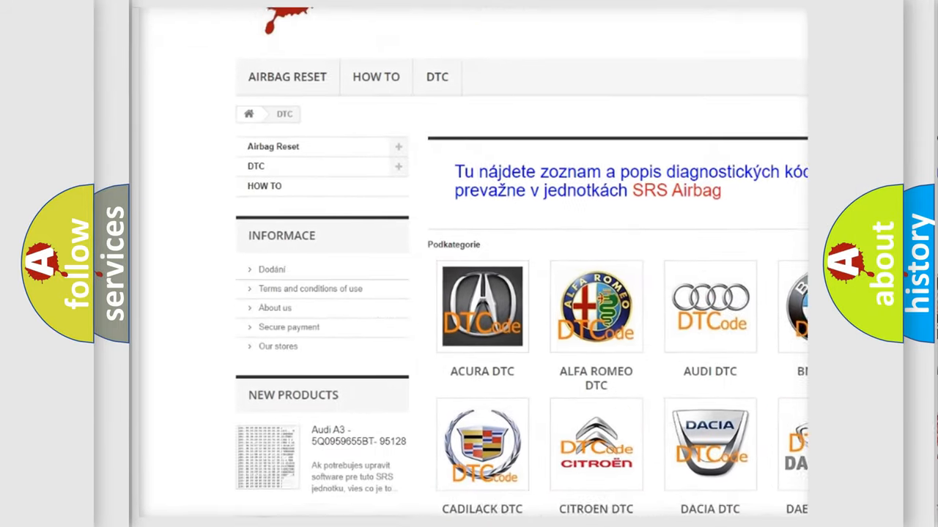
{"action": "scroll", "scroll_direction": "down", "scroll_amount": 3}
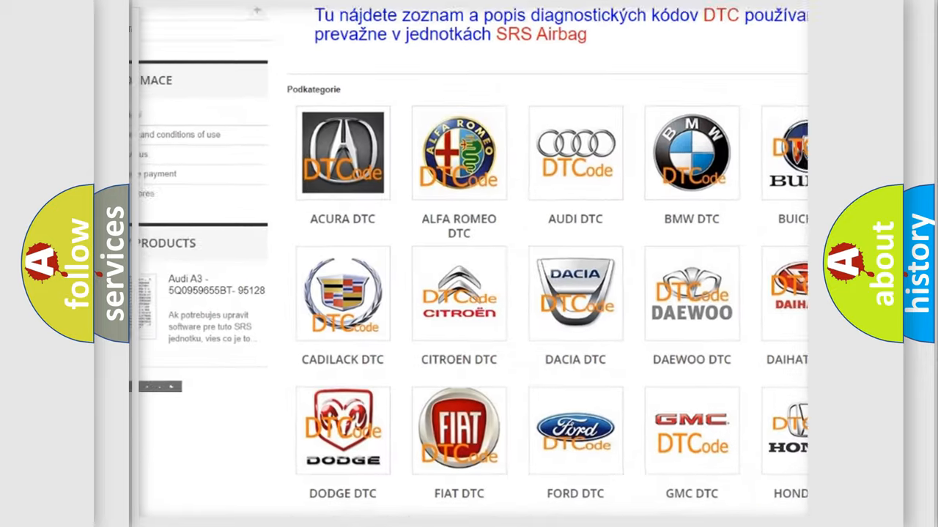
{"action": "scroll", "scroll_direction": "down", "scroll_amount": 3}
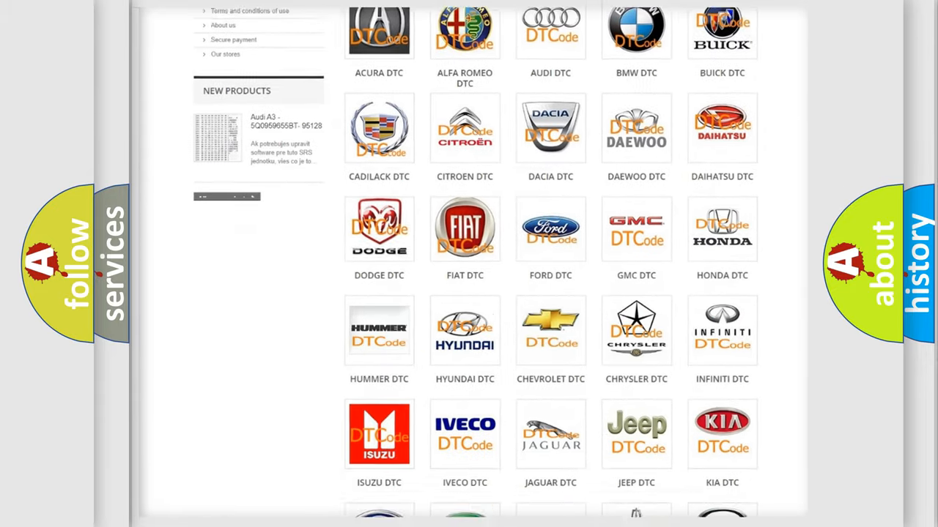
{"action": "scroll", "scroll_direction": "down", "scroll_amount": 3}
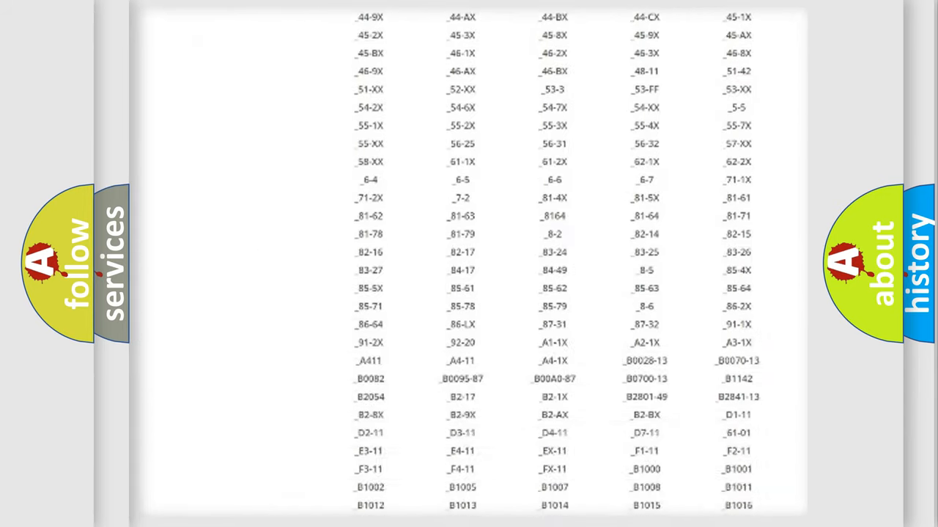
{"action": "scroll", "scroll_direction": "down", "scroll_amount": 3}
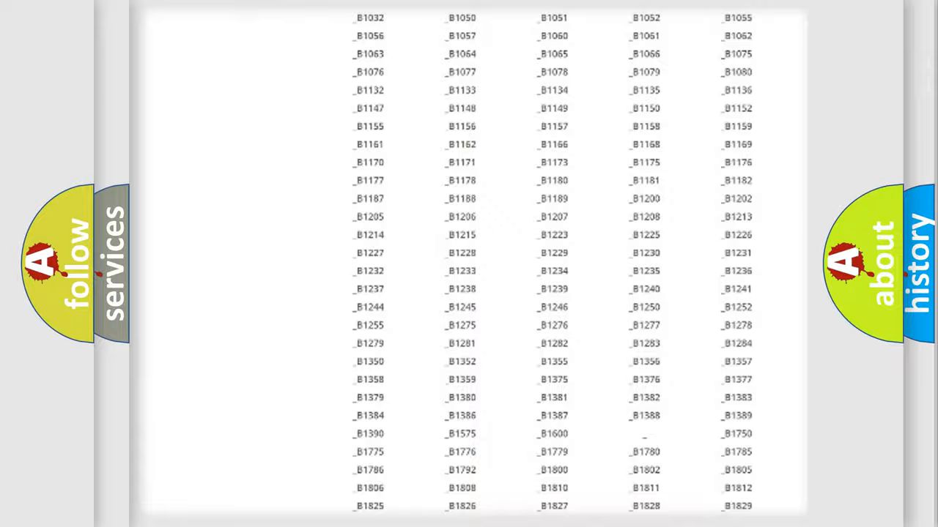